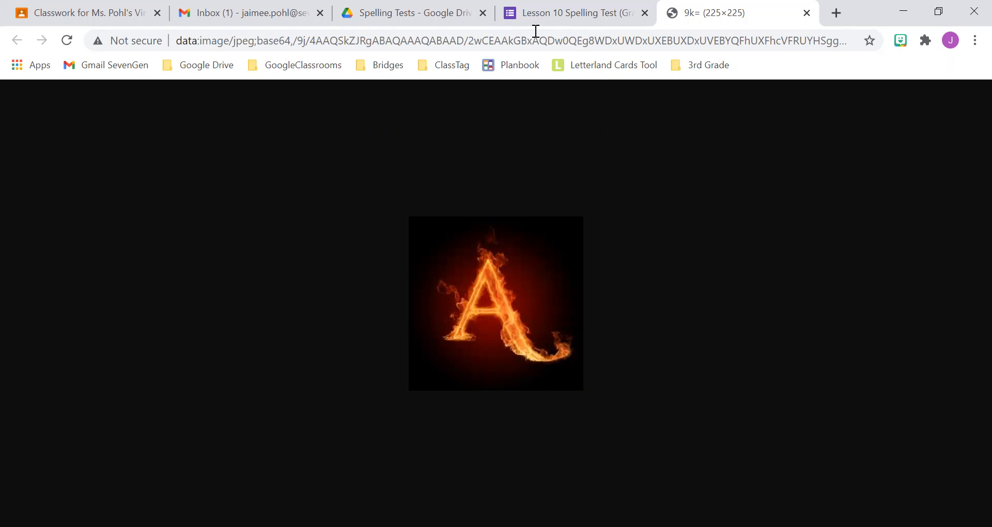
pyautogui.moveTo(311, 156)
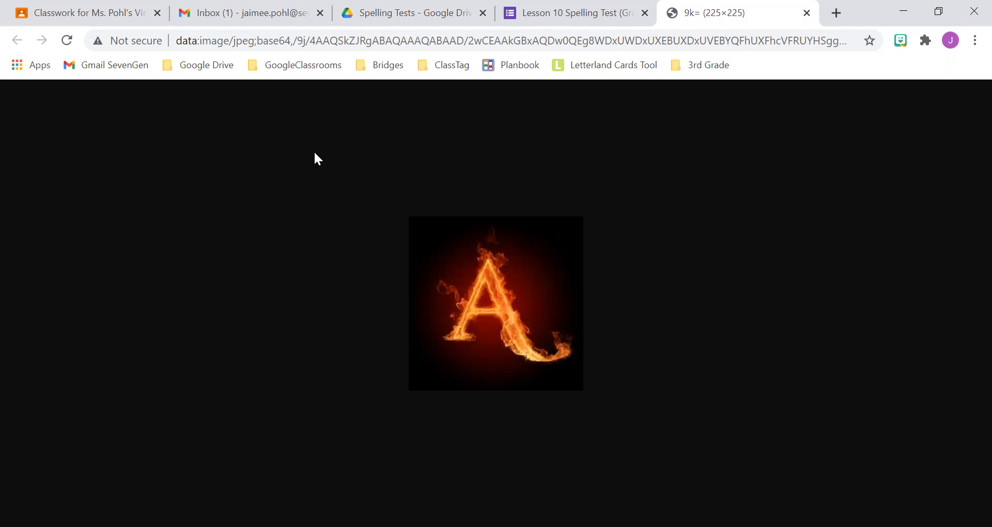